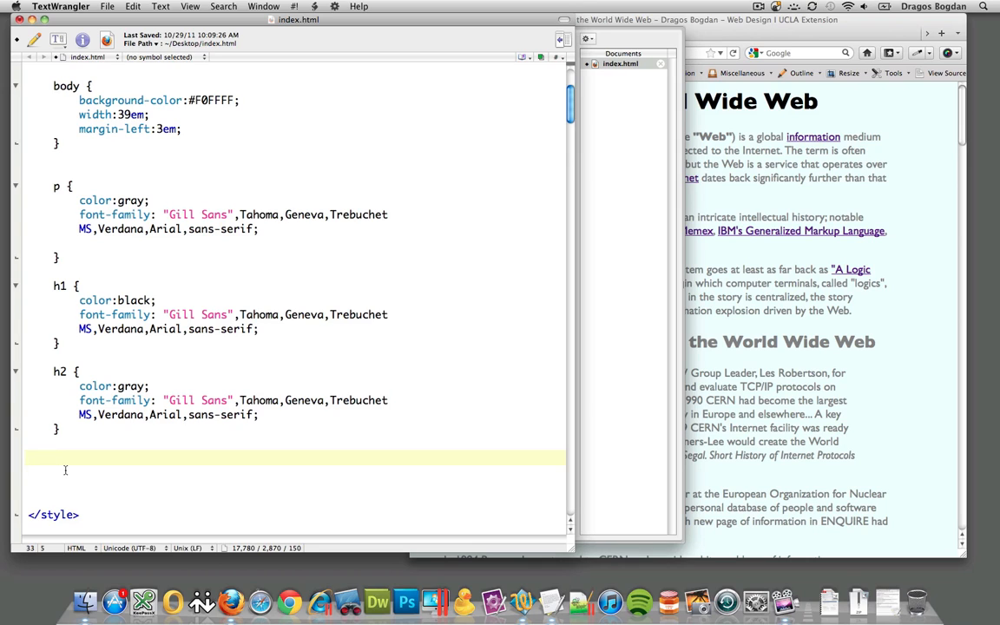
Step: Add the rule p { color:blue;} on the blank line before </style>
{"action": "left_click", "coordinate": [54, 457]}
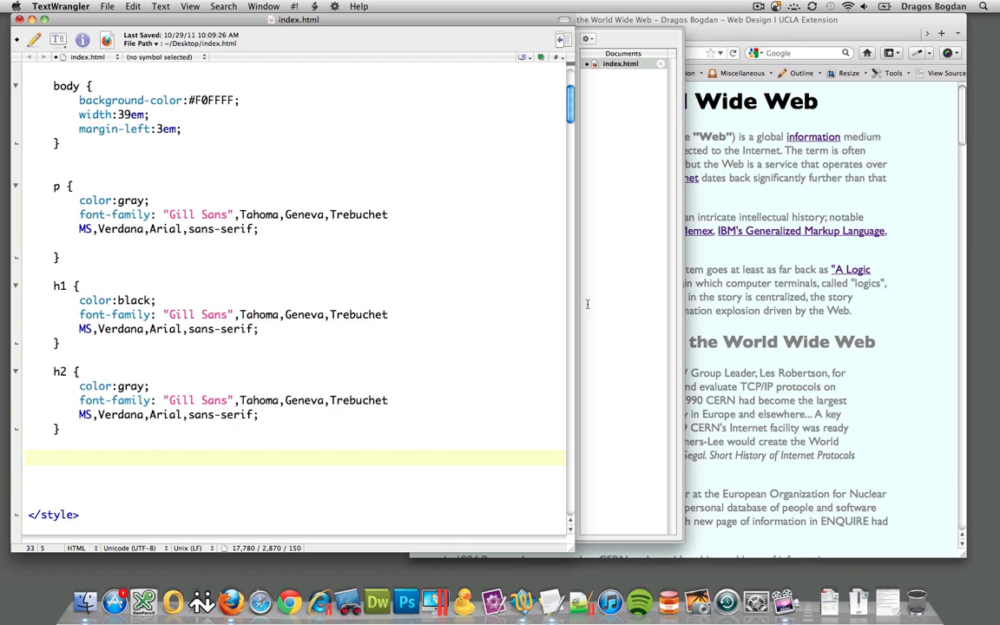
{"action": "left_click", "coordinate": [54, 458]}
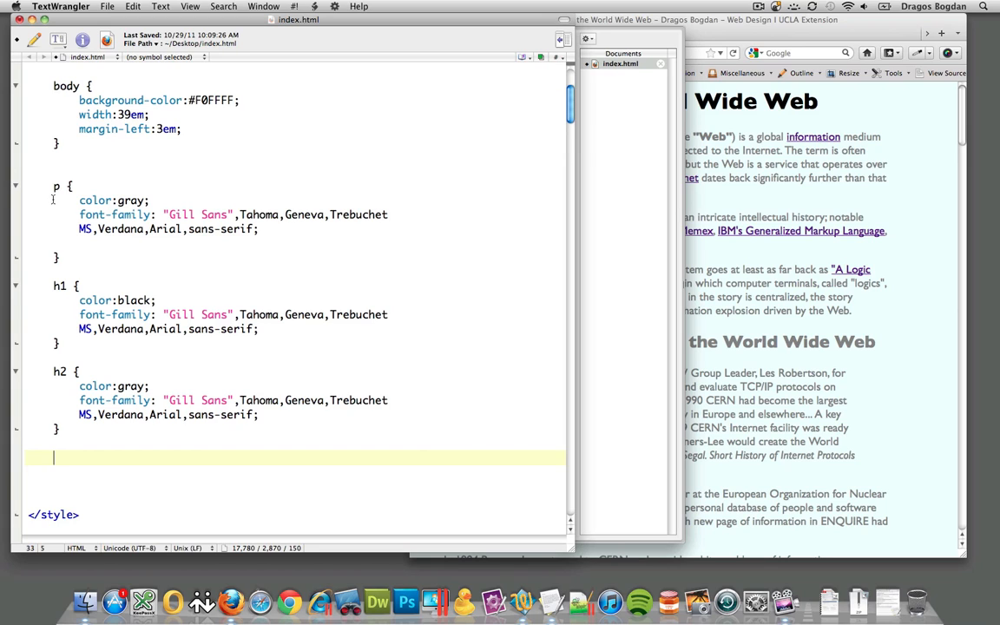
{"action": "left_click_drag", "start_coordinate": [54, 185], "coordinate": [60, 257]}
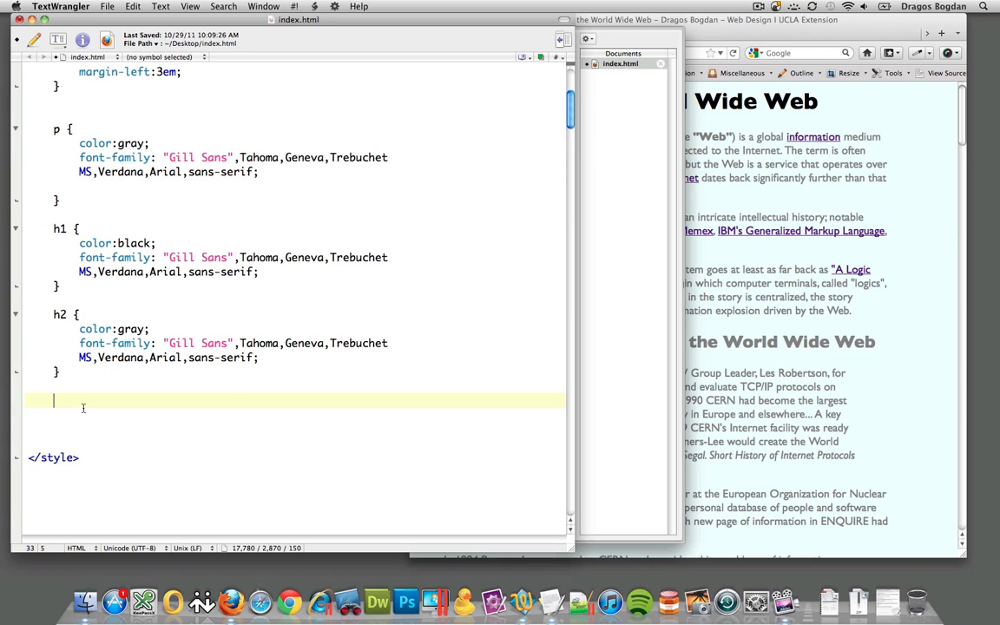
{"action": "type", "text": "p {"}
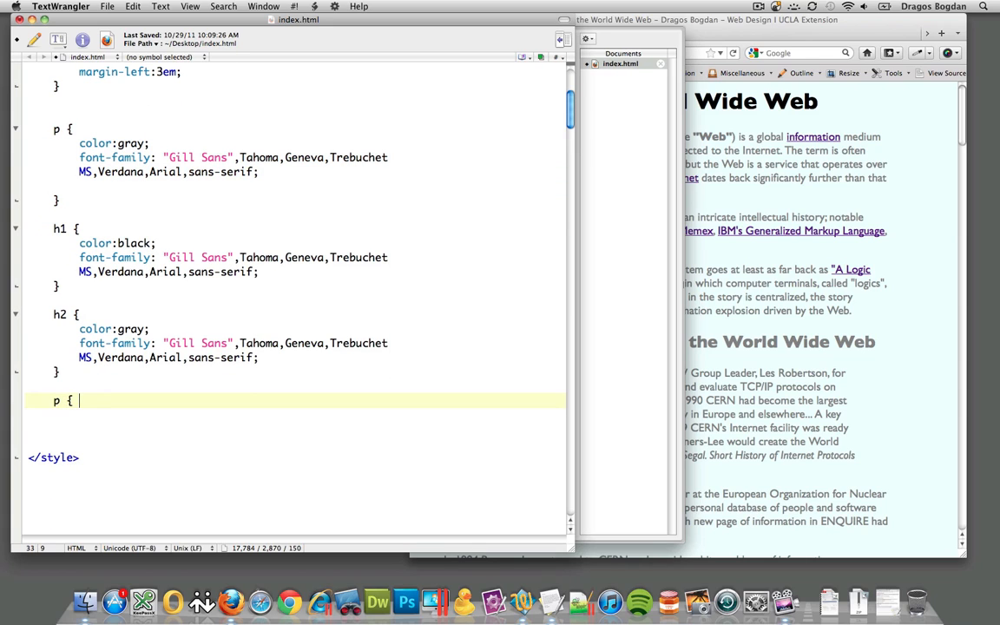
{"action": "type", "text": "color:"}
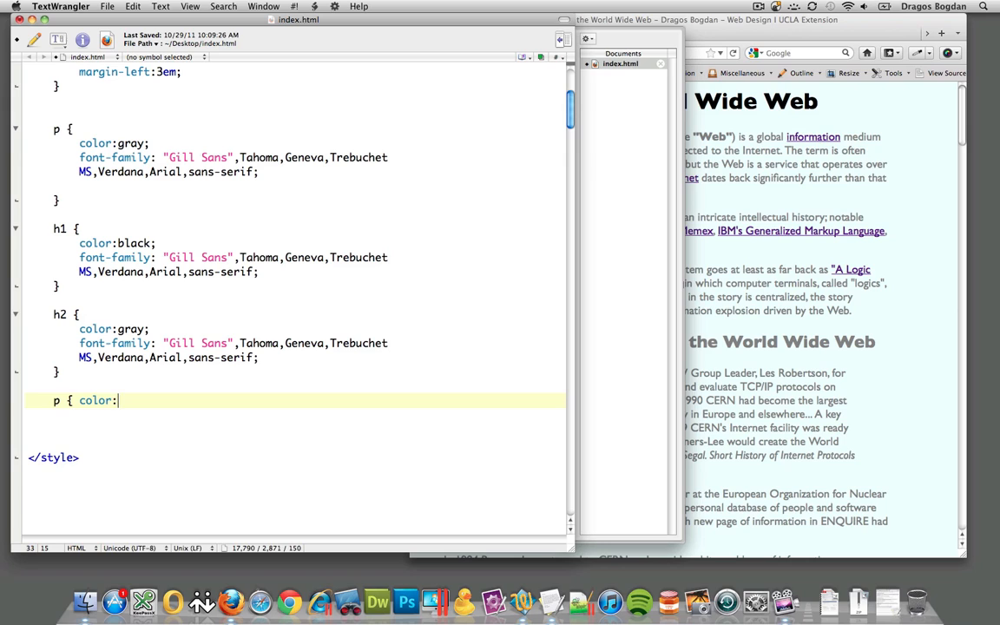
{"action": "type", "text": "blue;"}
{"action": "type", "text": "p"}
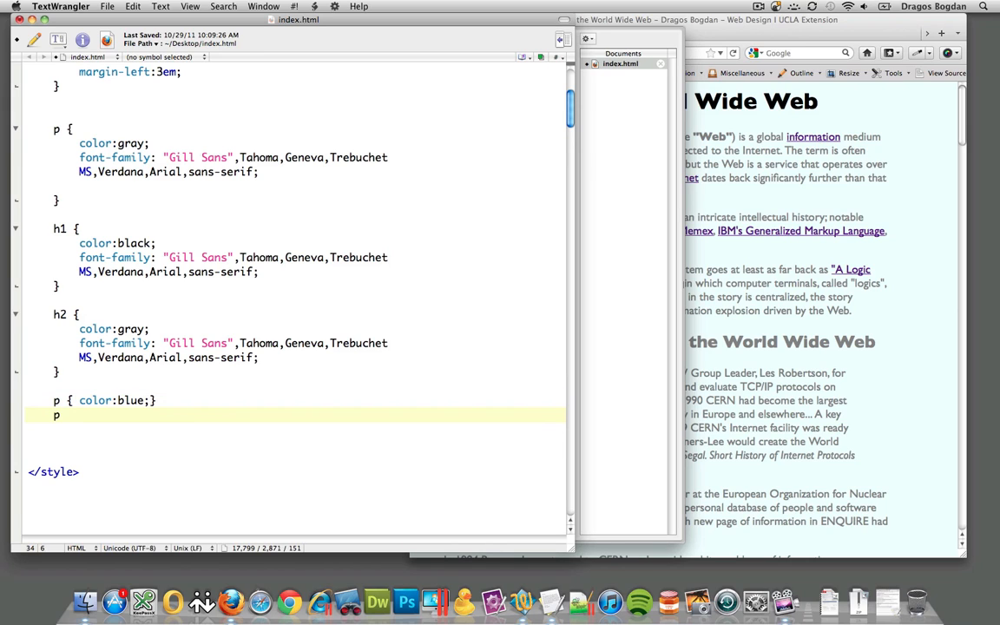
Step: Add two more p rules below it setting color to red, then green
{"action": "type", "text": "{ col"}
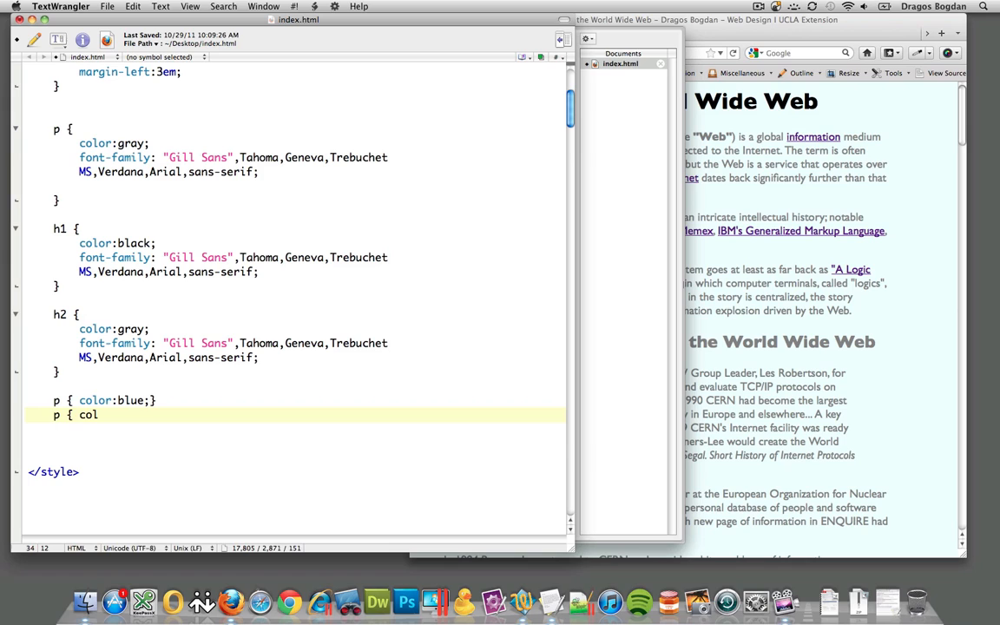
{"action": "type", "text": "or:"}
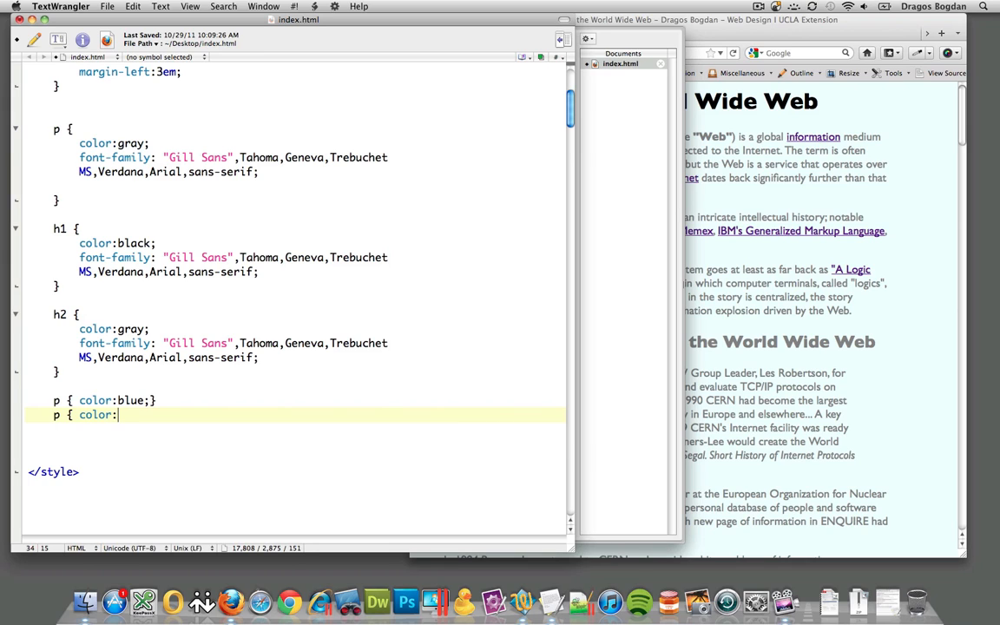
{"action": "type", "text": "red;"}
{"action": "type", "text": "p"}
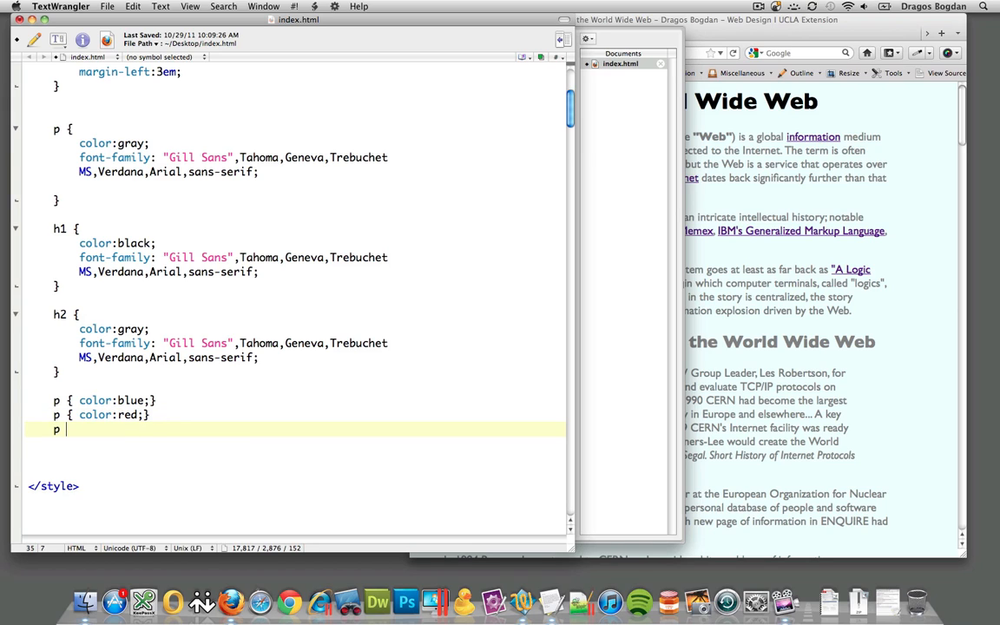
{"action": "type", "text": "{ c"}
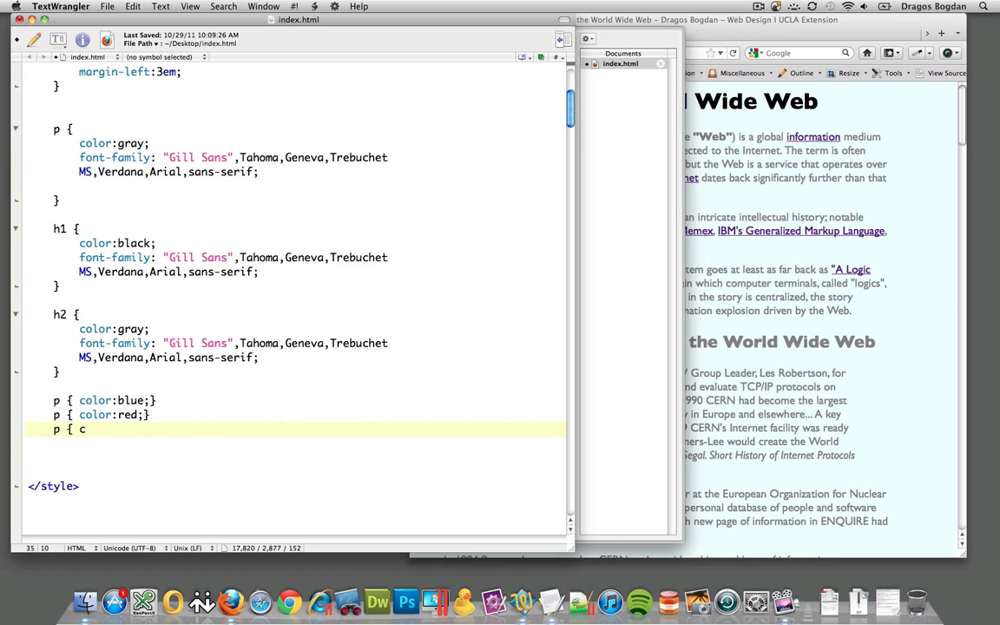
{"action": "type", "text": "olor:gre"}
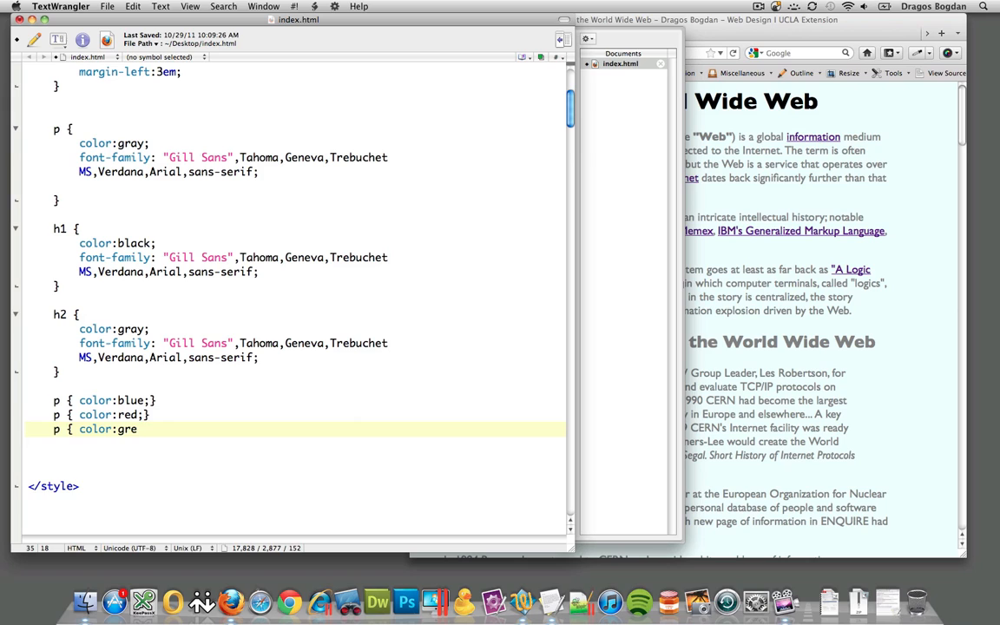
{"action": "type", "text": "en;}"}
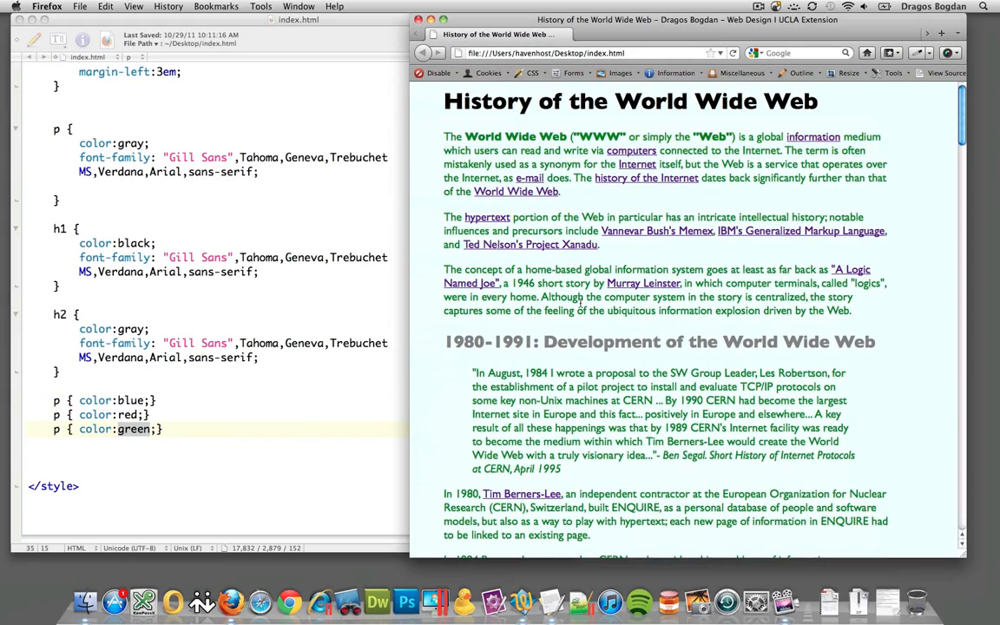
Step: Scroll down through the green paragraphs on the reloaded index.html page
{"action": "scroll", "scroll_direction": "down", "scroll_amount": 3}
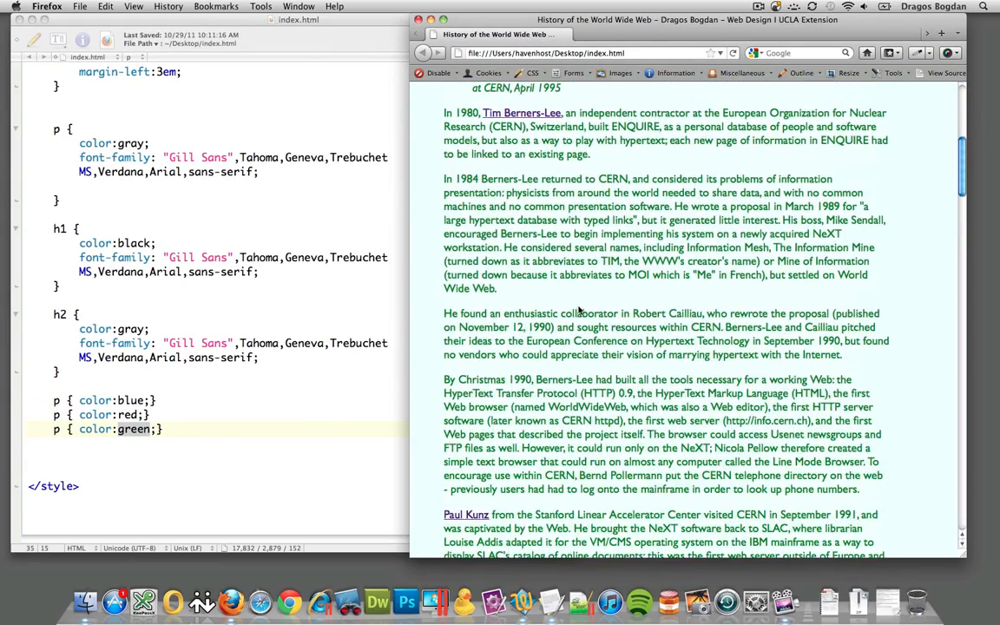
{"action": "scroll", "scroll_direction": "down", "scroll_amount": 3}
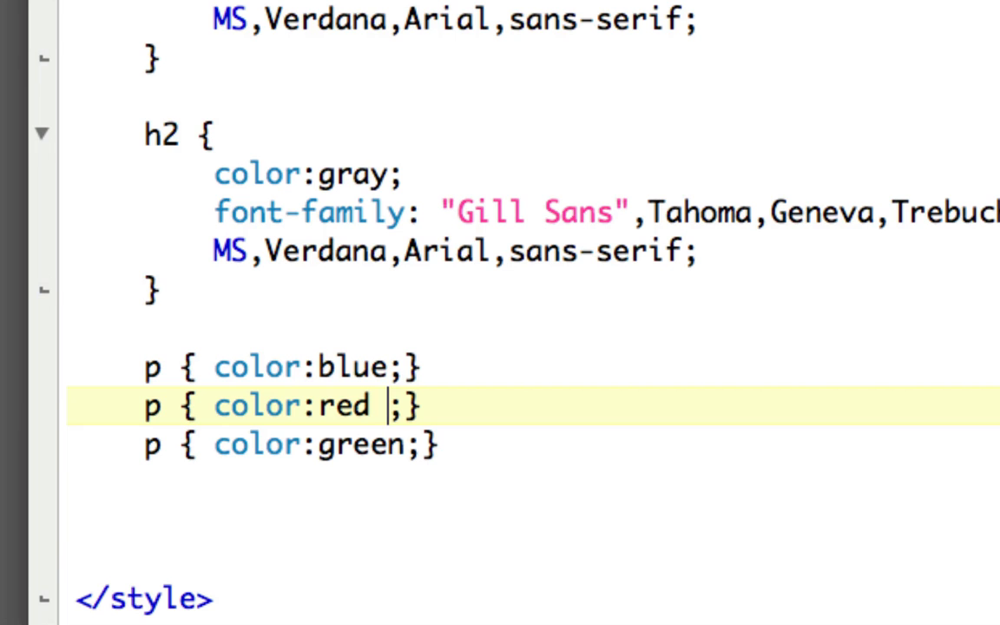
Step: Add !important after red in the second p rule
{"action": "type", "text": "!important"}
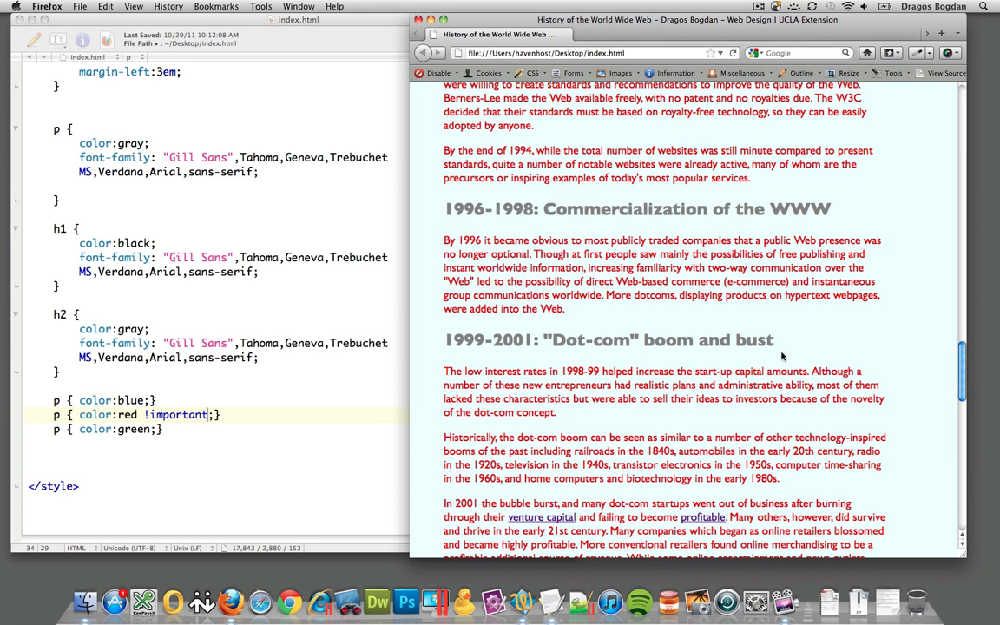
{"action": "mouse_move", "coordinate": [420, 260]}
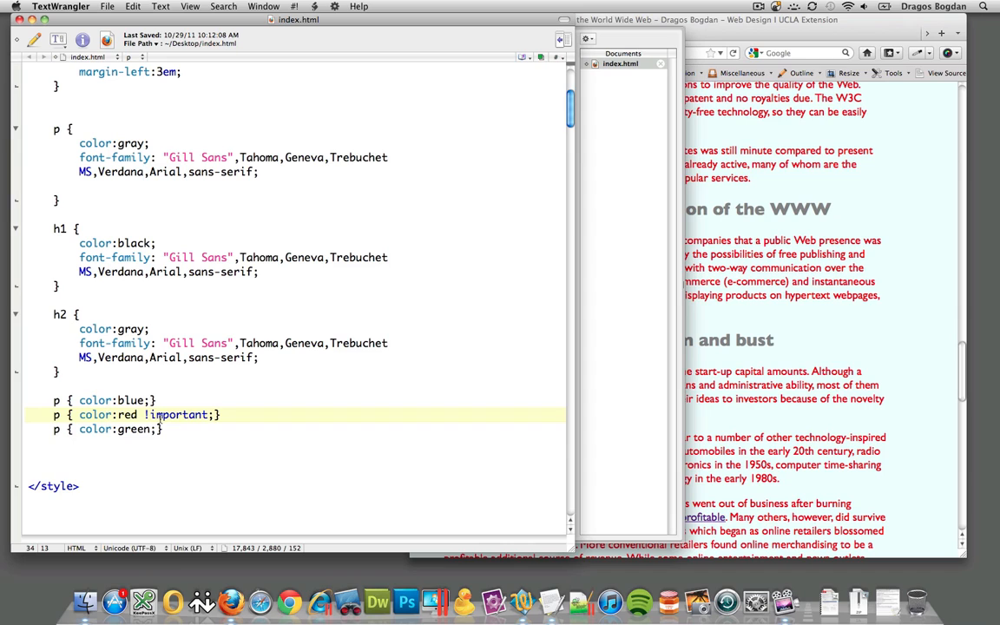
Step: Highlight the !important part of the red p rule in the stylesheet
{"action": "left_click_drag", "start_coordinate": [145, 414], "coordinate": [210, 414]}
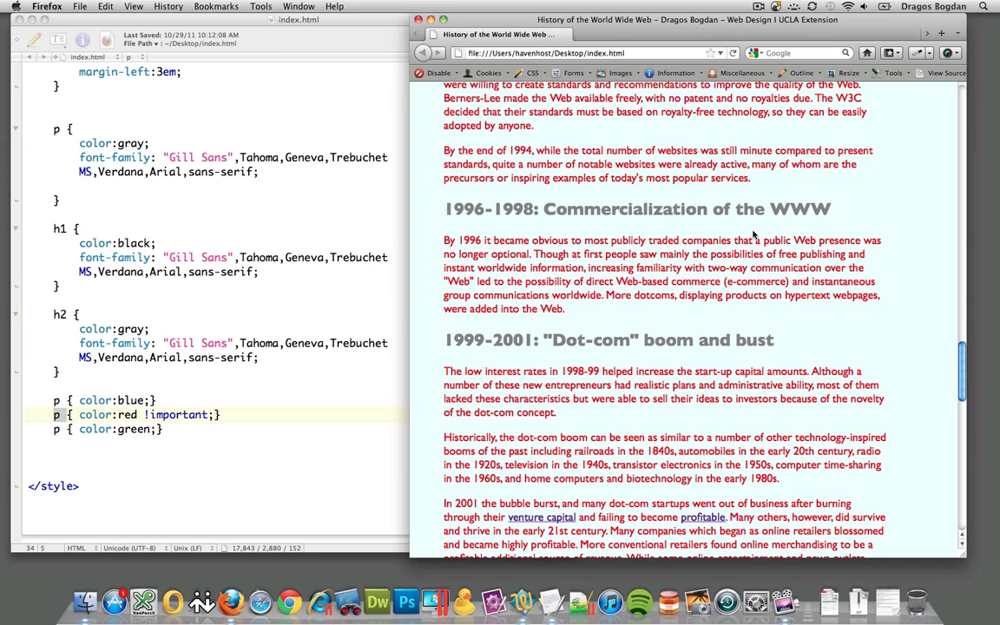
Step: Load amazon.com and show its stylesheets with Web Developer's CSS > View CSS
{"action": "left_click", "coordinate": [549, 52]}
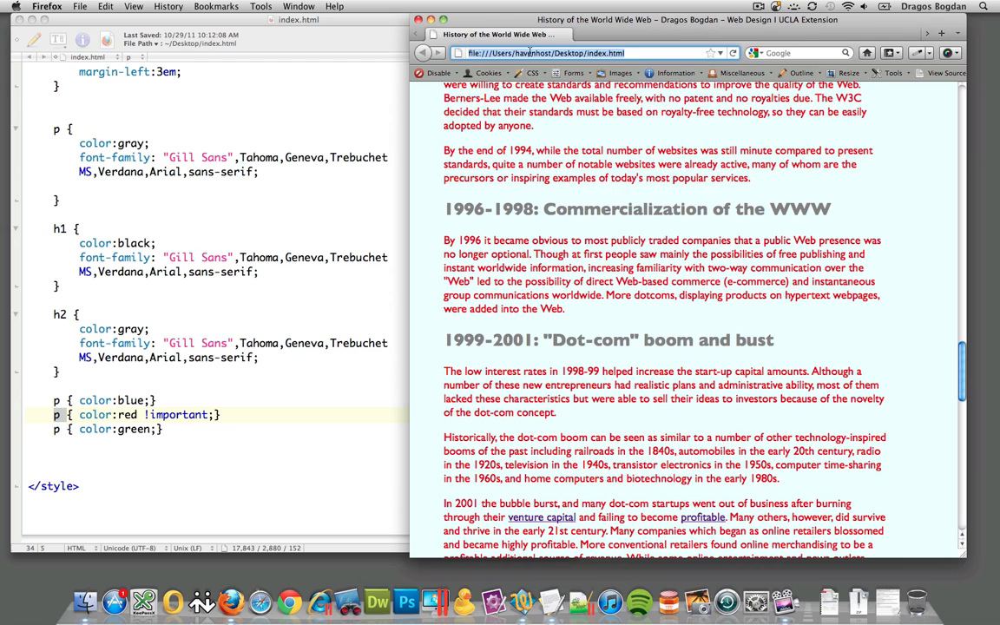
{"action": "type", "text": "amazon.com"}
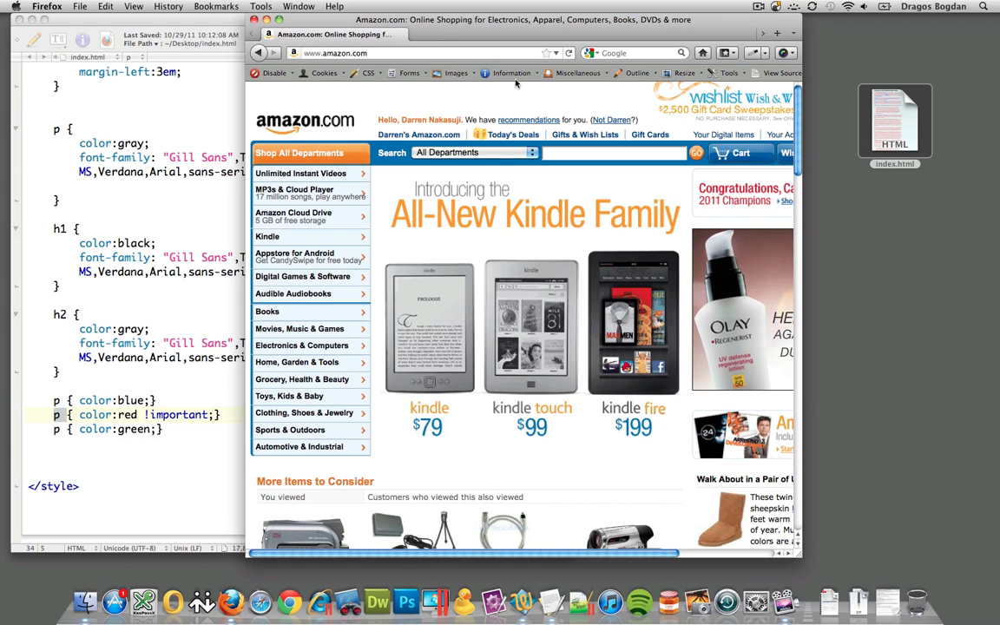
{"action": "left_click", "coordinate": [365, 73]}
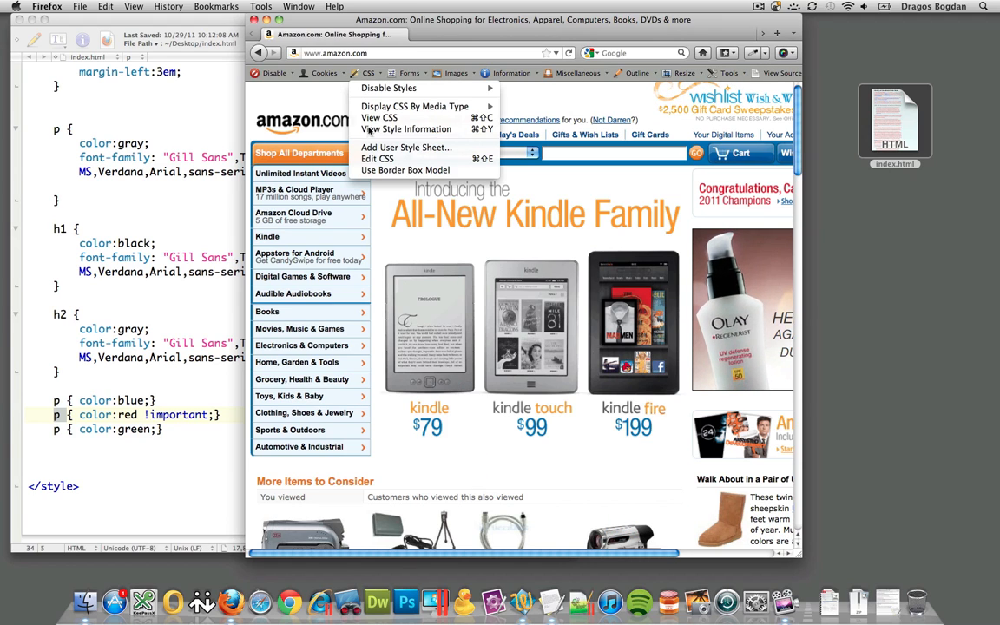
{"action": "left_click", "coordinate": [400, 128]}
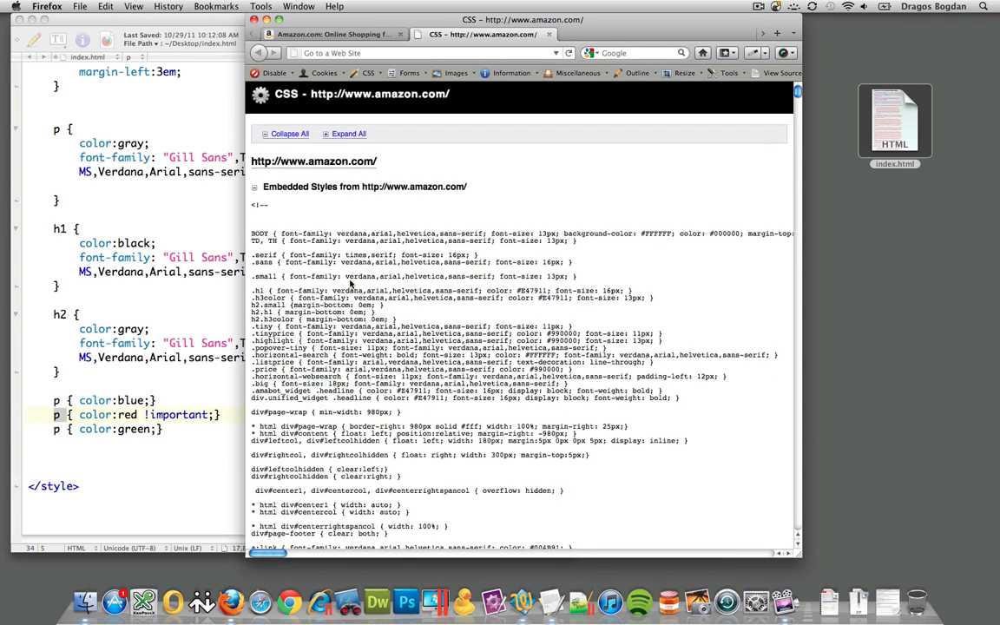
{"action": "scroll", "scroll_direction": "down", "scroll_amount": 3}
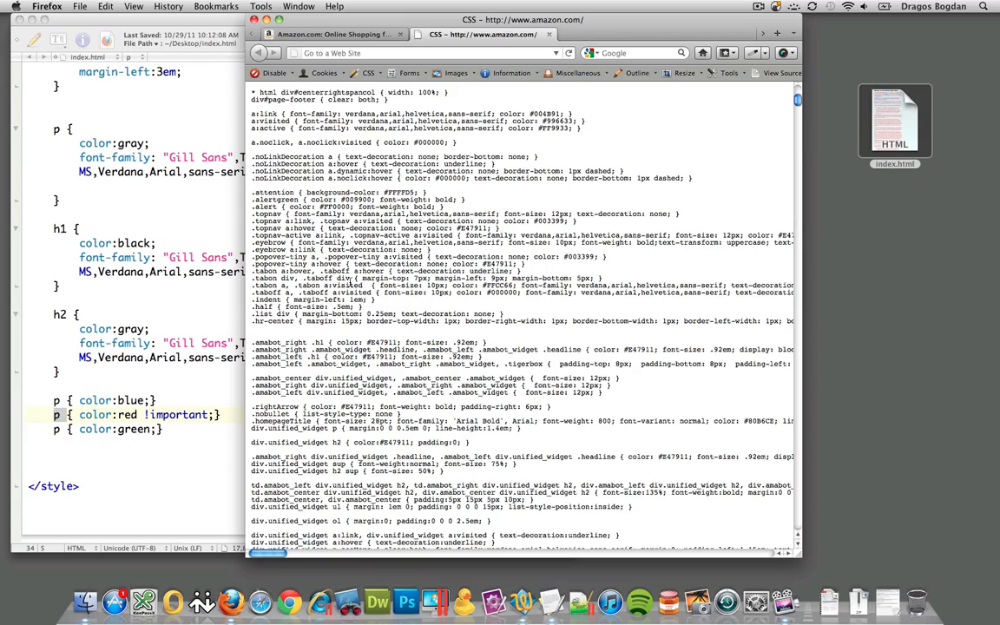
{"action": "scroll", "scroll_direction": "down", "scroll_amount": 3}
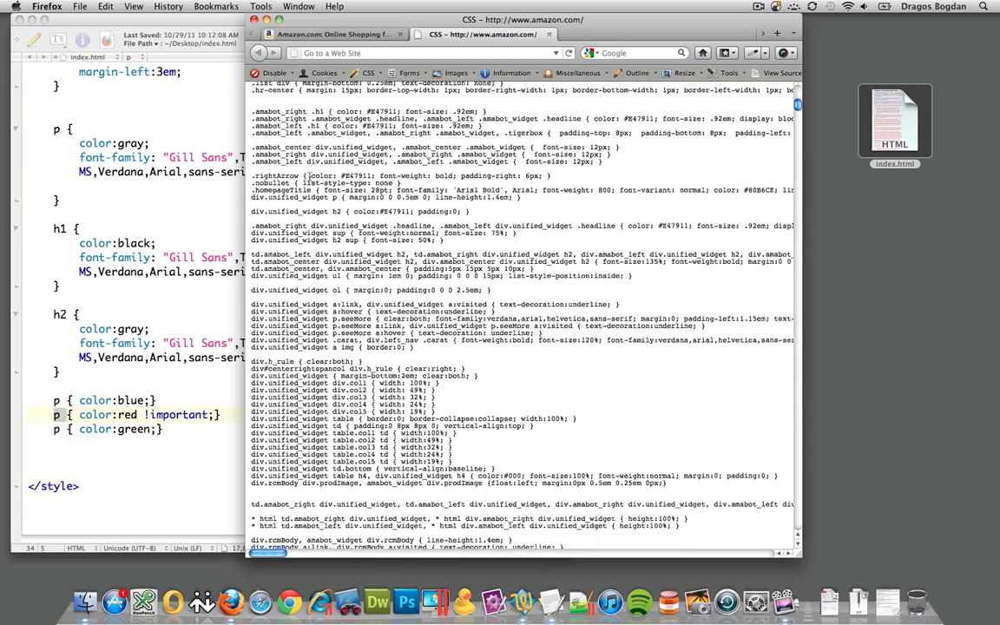
{"action": "scroll", "scroll_direction": "down", "scroll_amount": 3}
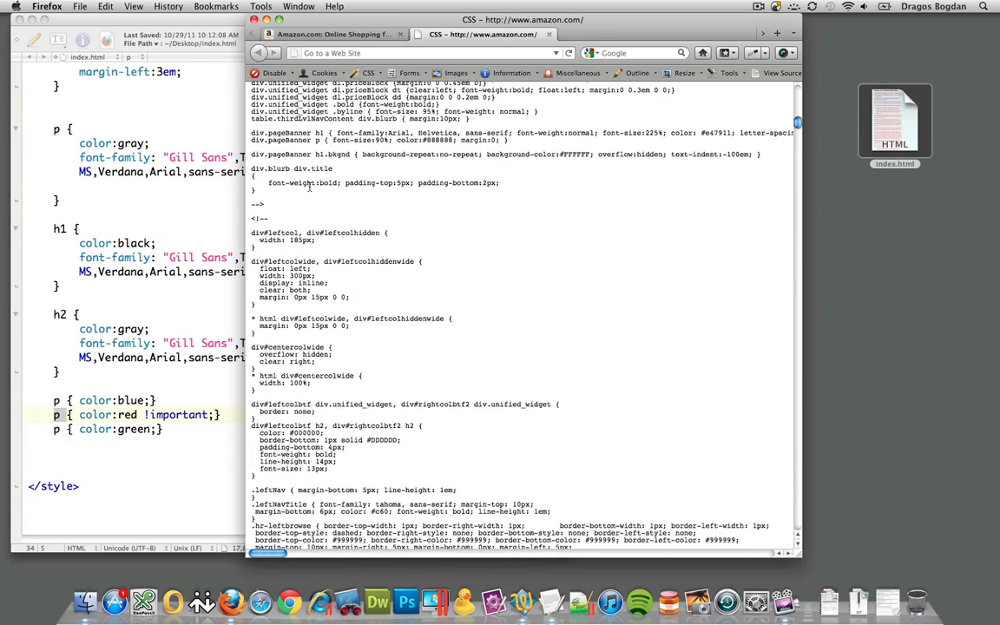
{"action": "scroll", "scroll_direction": "down", "scroll_amount": 3}
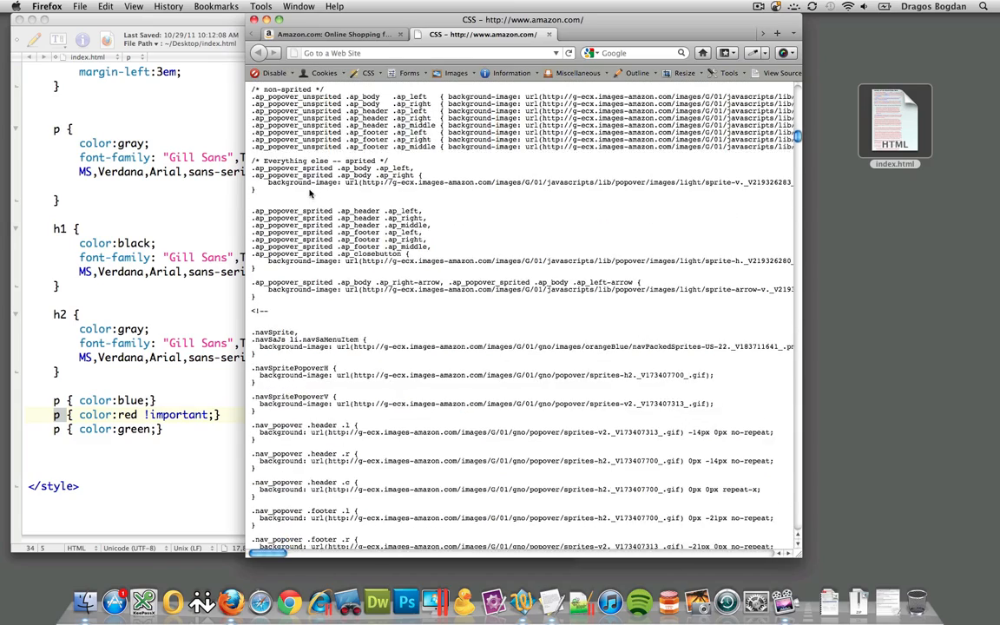
{"action": "scroll", "scroll_direction": "down", "scroll_amount": 3}
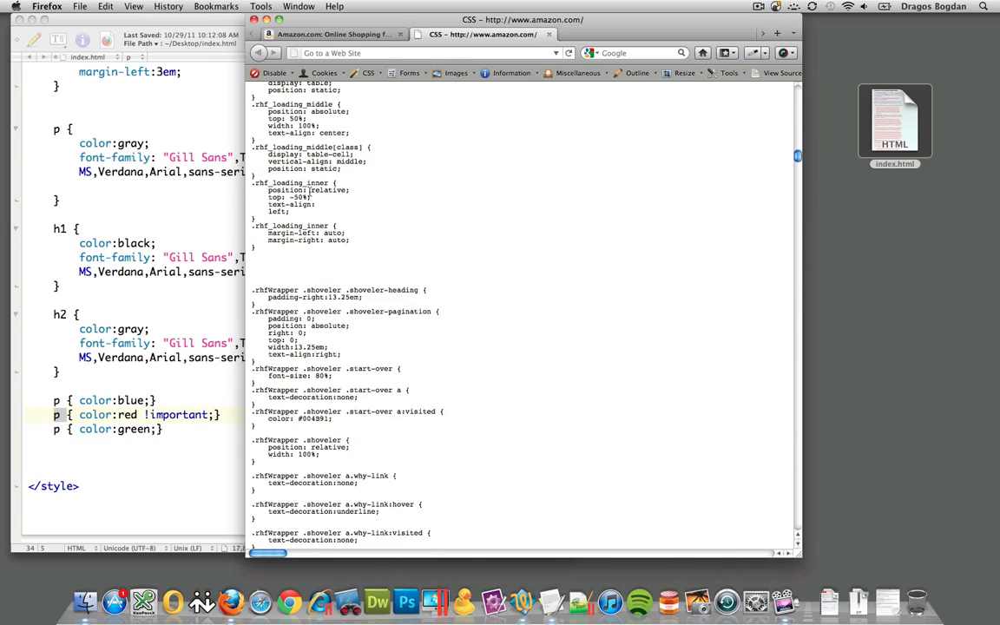